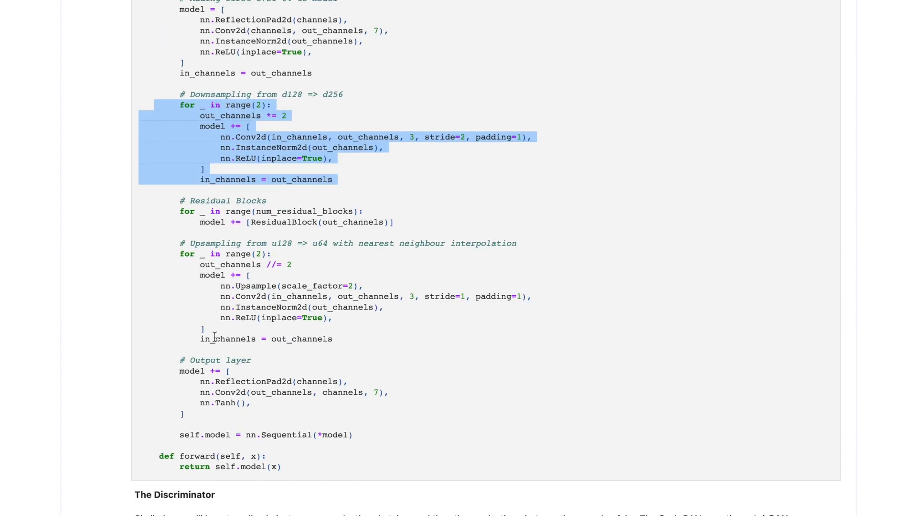
pyautogui.scroll(-3)
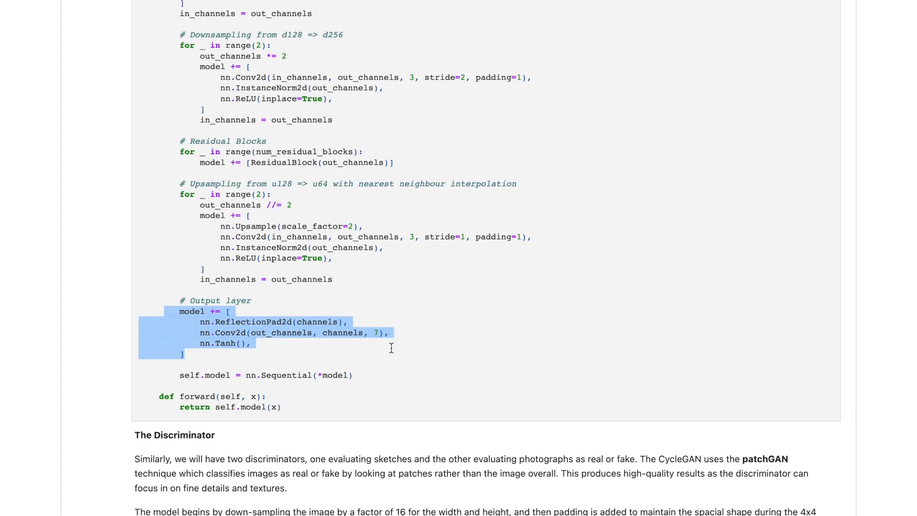
pyautogui.scroll(3)
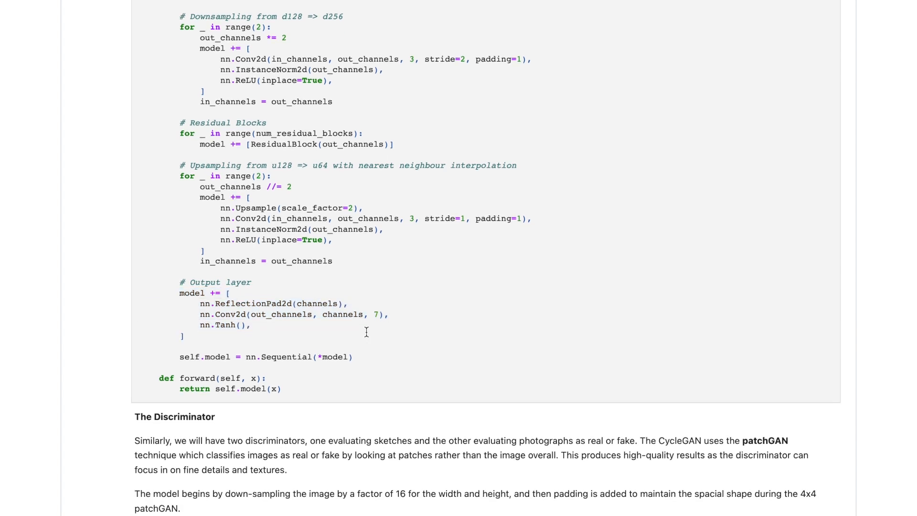